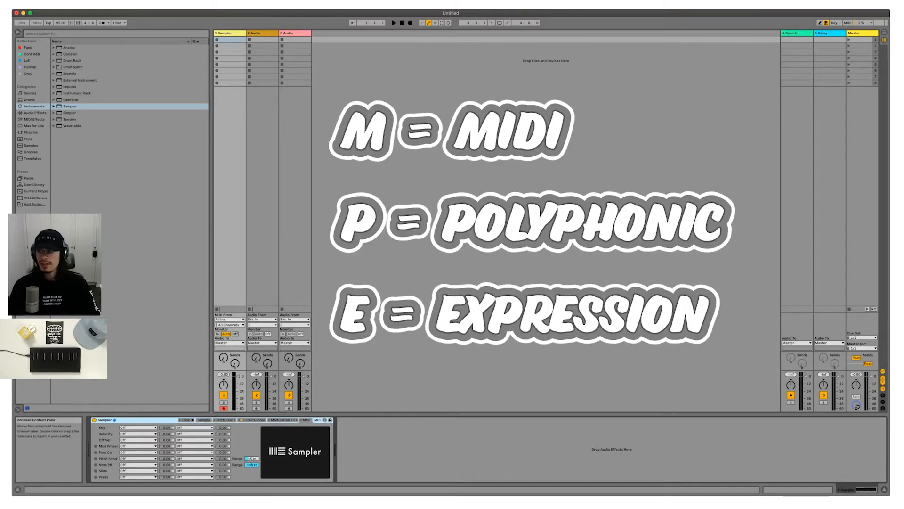
- Add an MPE Control device ahead of Sampler on the Sampler track
{"action": "left_click", "coordinate": [35, 118]}
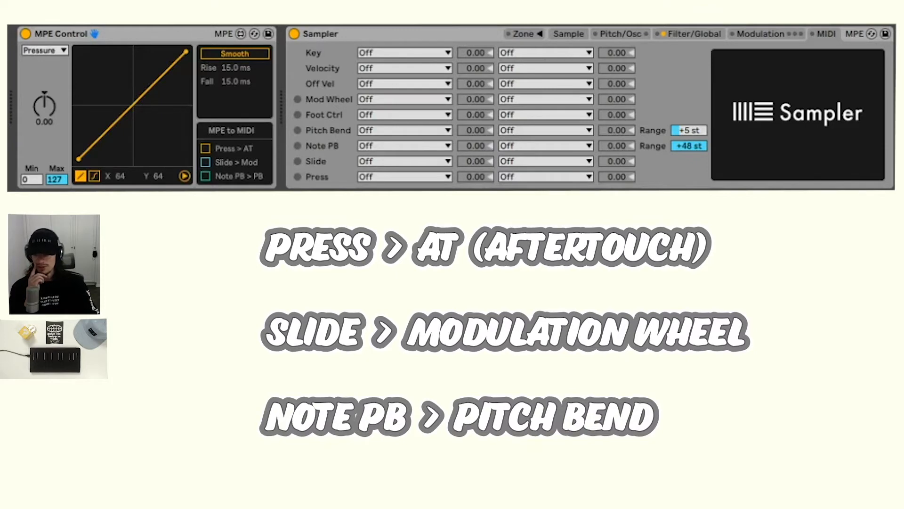
- Test MPE Control with the Seaboard, then view its MPE mode in ROLI Dashboard (pitch bend range 12)
{"action": "left_click", "coordinate": [206, 176]}
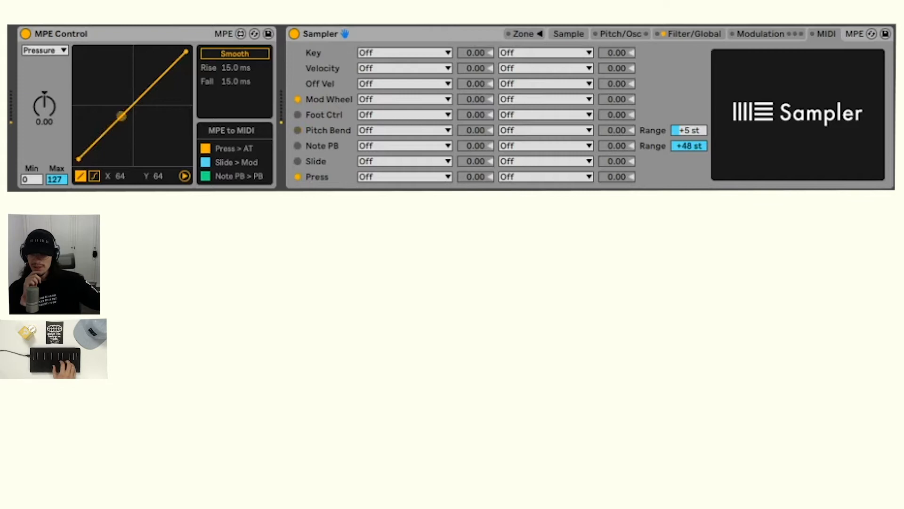
{"action": "left_click_drag", "start_coordinate": [121, 116], "coordinate": [109, 127]}
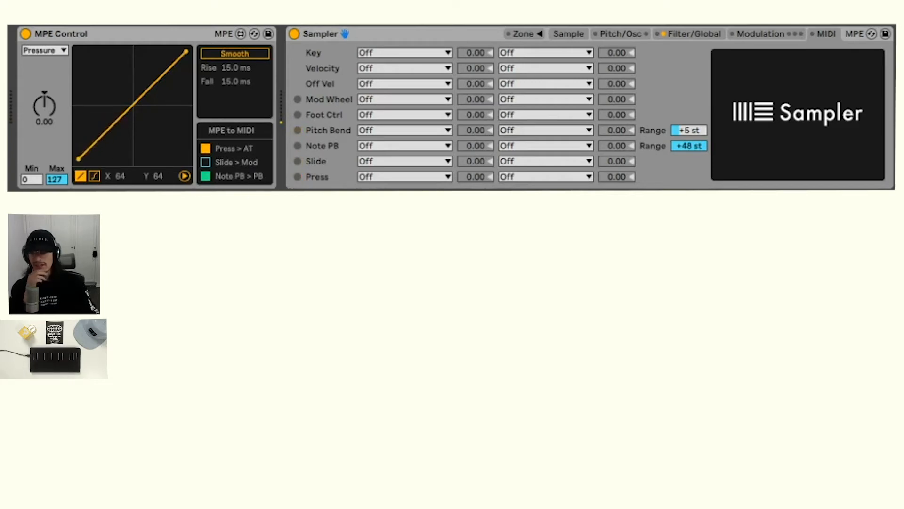
{"action": "left_click", "coordinate": [404, 130]}
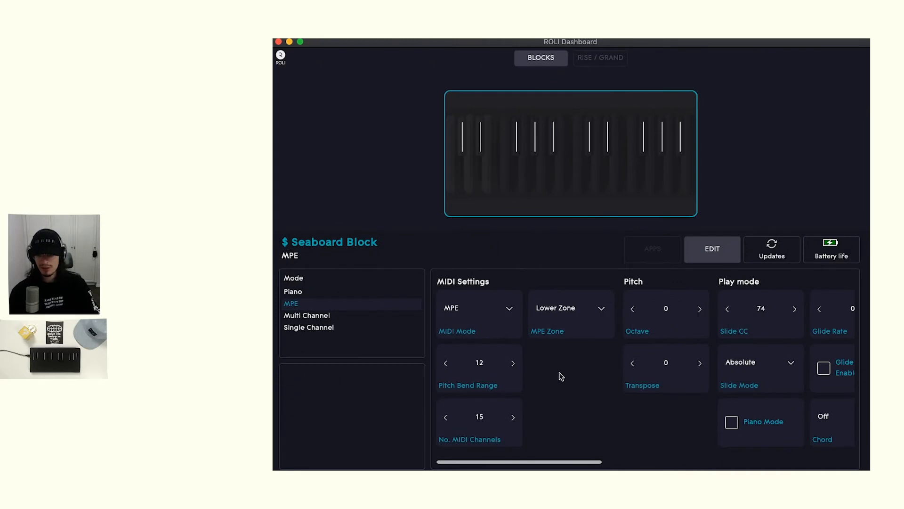
{"action": "mouse_move", "coordinate": [370, 144]}
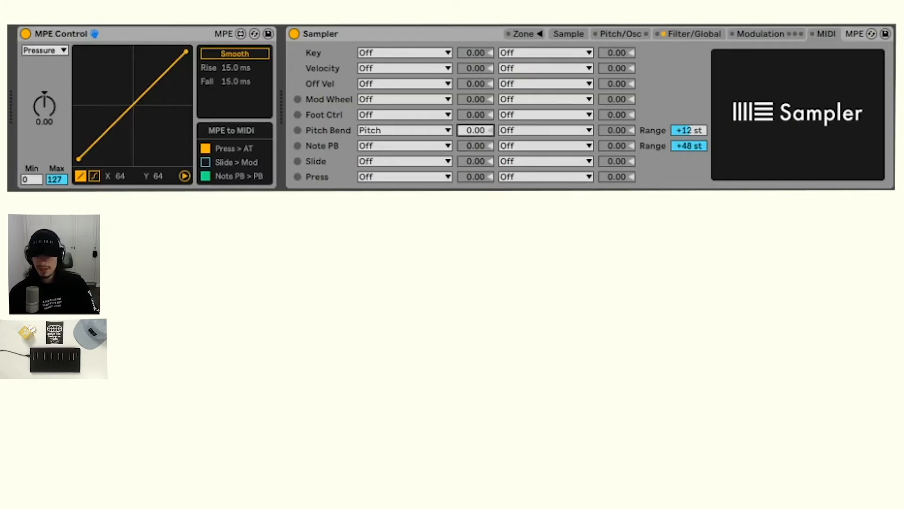
- Load the Freeze 8-Teared Down sample into Sampler's Sample tab
{"action": "left_click", "coordinate": [567, 33]}
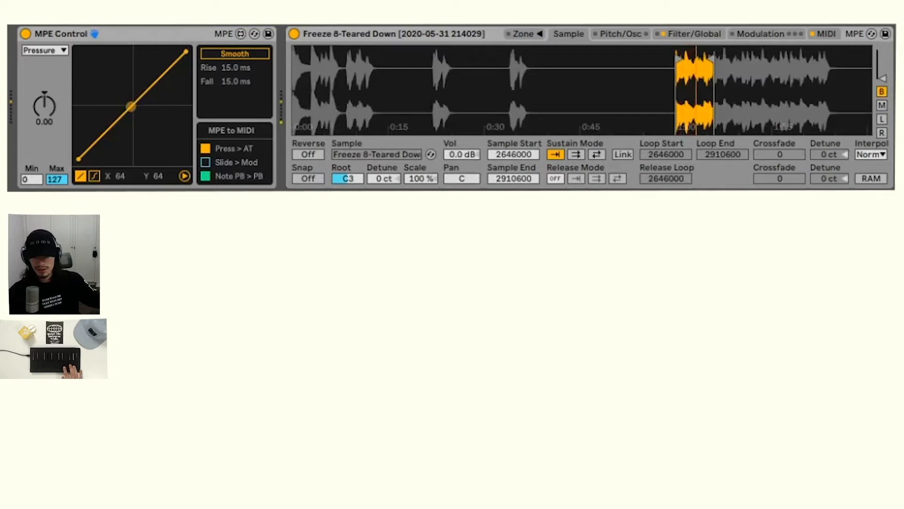
{"action": "left_click_drag", "start_coordinate": [127, 107], "coordinate": [118, 119]}
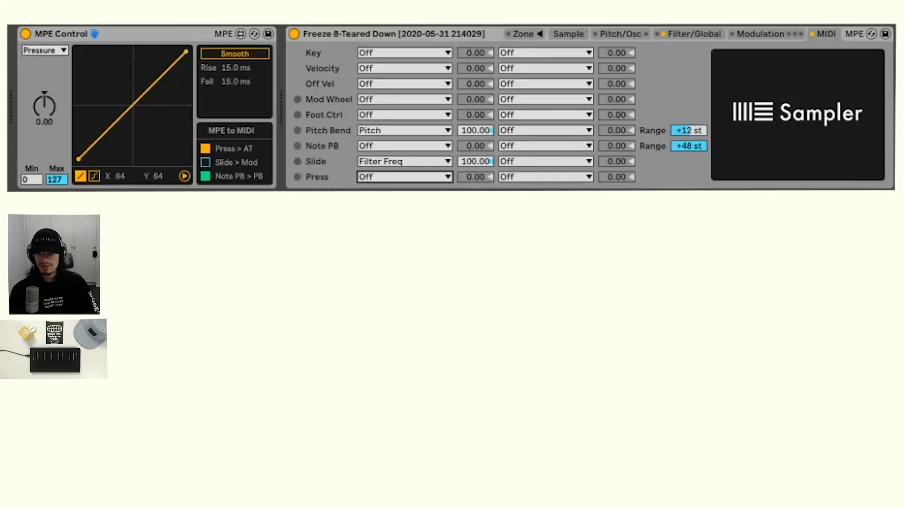
- In Filter/Global, raise filter resonance to 88% with a Soft shaper
{"action": "left_click", "coordinate": [404, 176]}
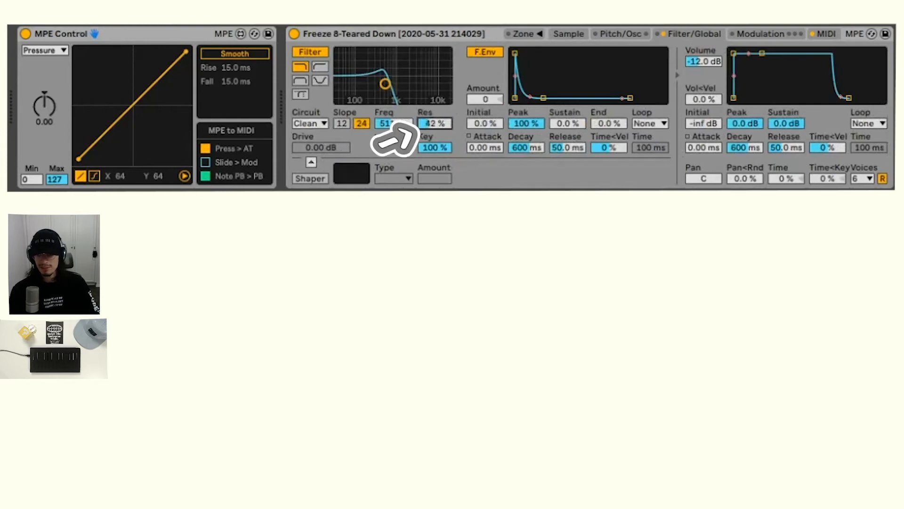
{"action": "left_click", "coordinate": [825, 34]}
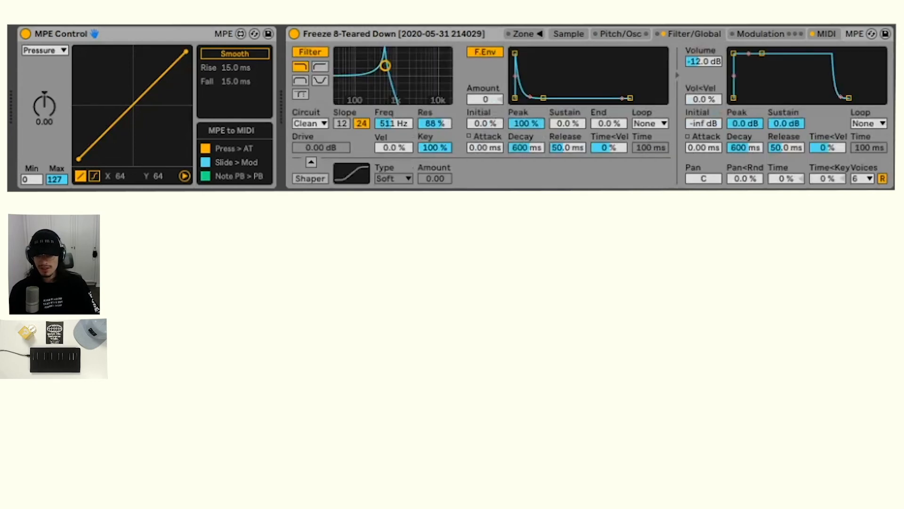
- Route Mod Wheel to LFO 1 Rate, Slide to Filter Res, Press to Filter Freq, each at 100
{"action": "left_click", "coordinate": [760, 34]}
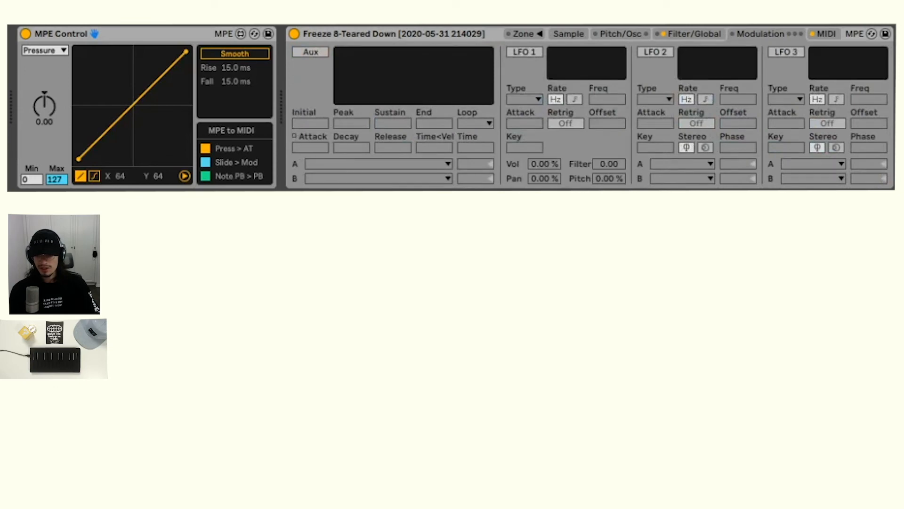
{"action": "left_click", "coordinate": [523, 52]}
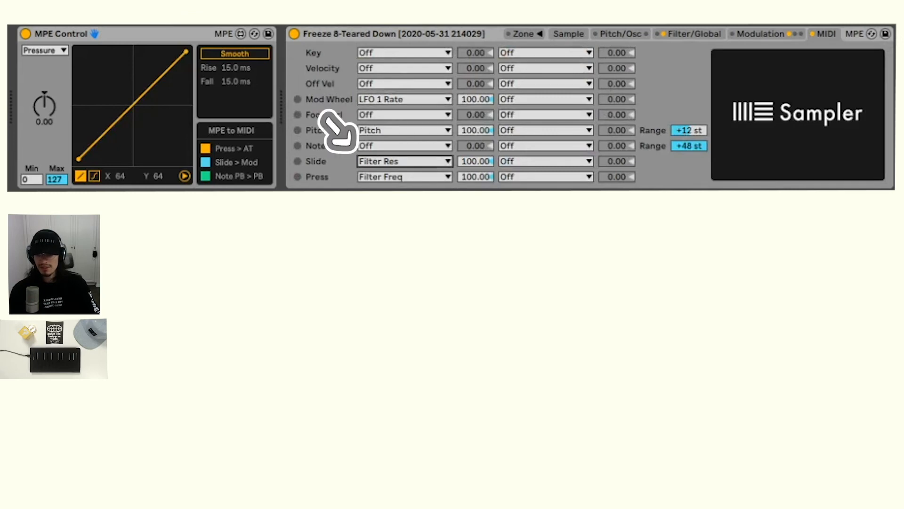
{"action": "mouse_move", "coordinate": [337, 124]}
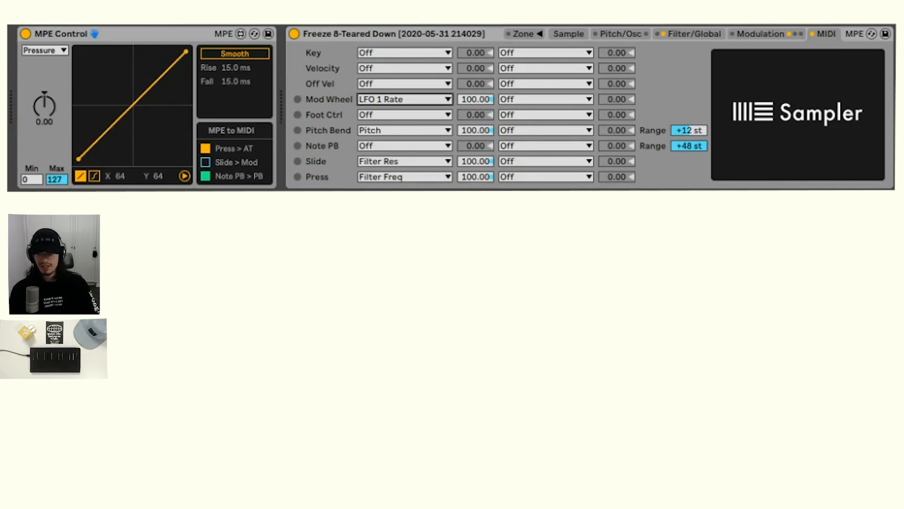
- Review the Filter/Global settings and the loaded sample's waveform
{"action": "left_click", "coordinate": [691, 34]}
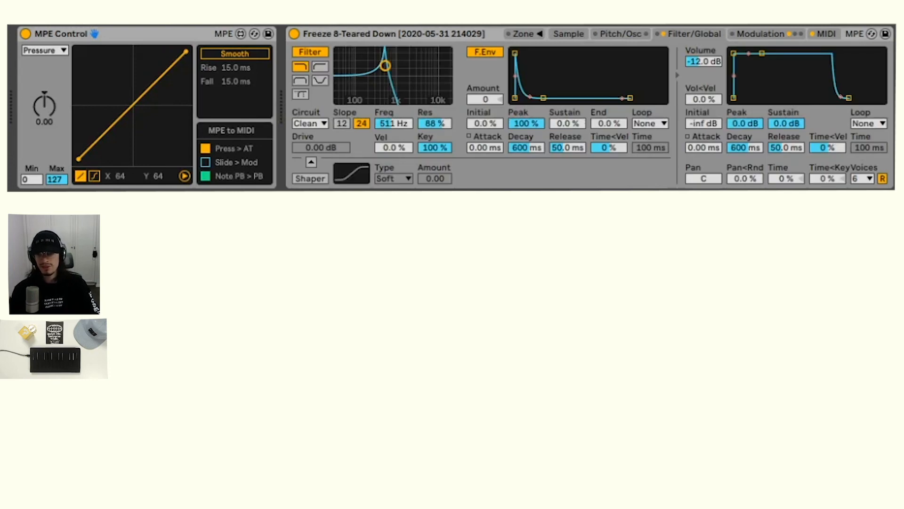
{"action": "left_click", "coordinate": [567, 34]}
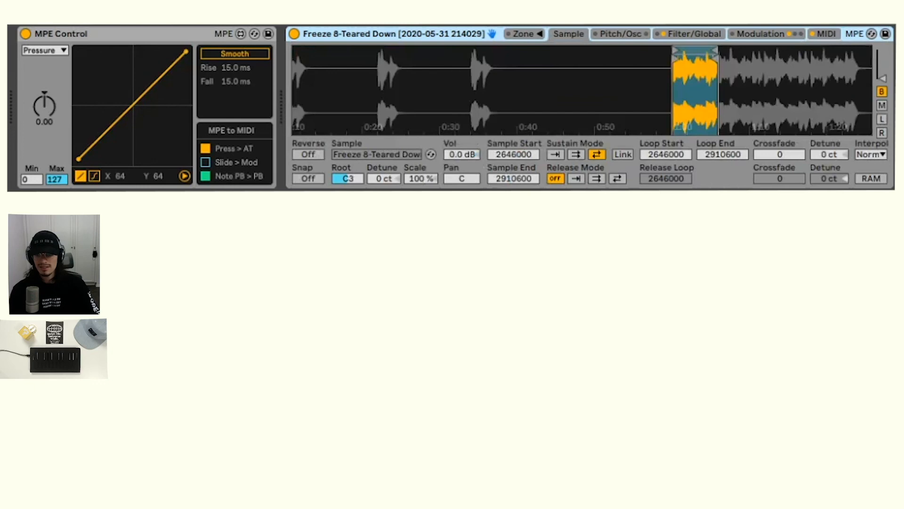